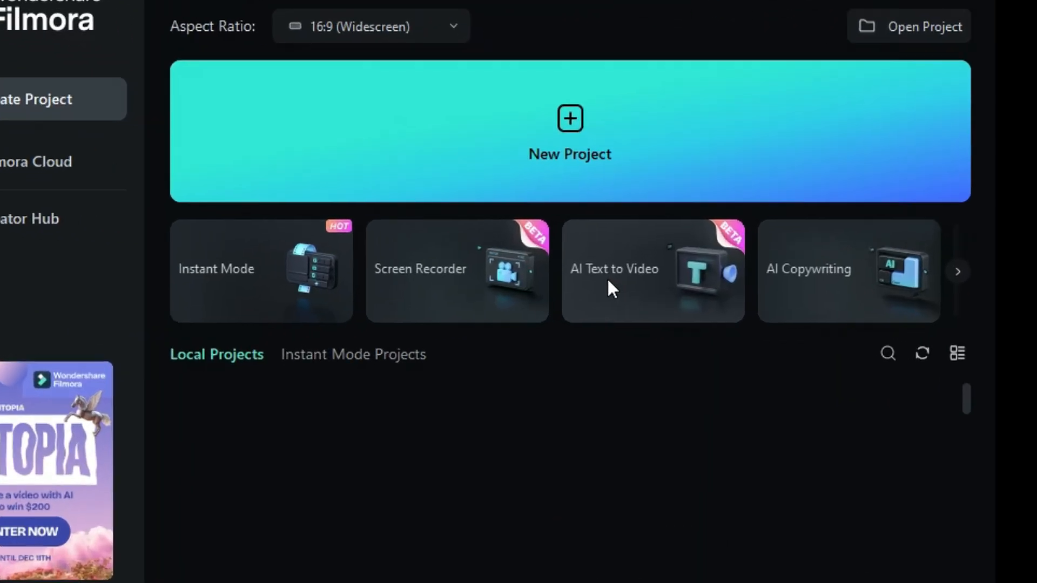
Open the project holding the six-minute video clip for editing.
left_click(957, 271)
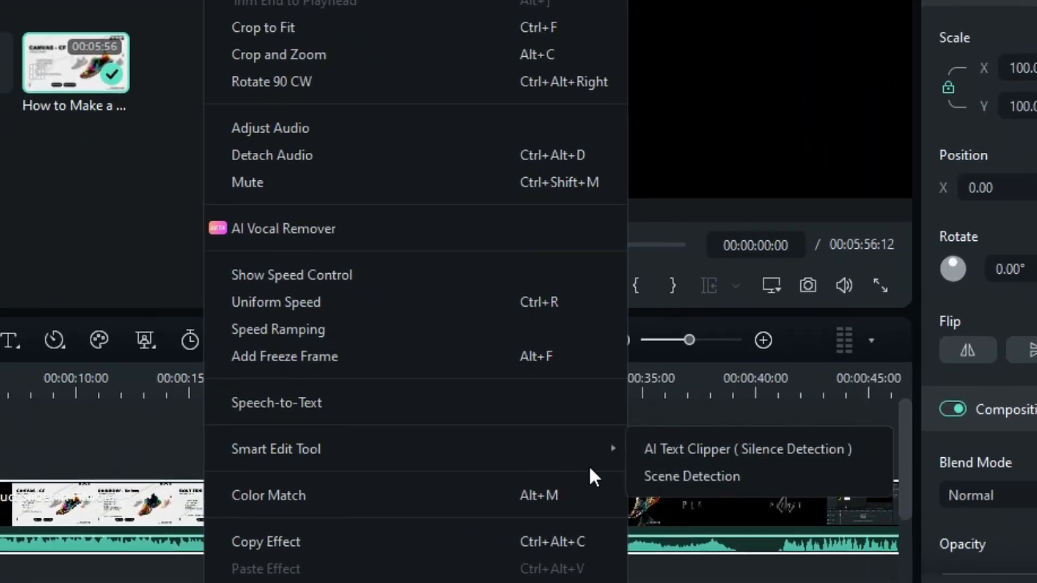
Launch AI Text Clipper and confirm the Sound-based editing method over Text-based.
left_click(747, 448)
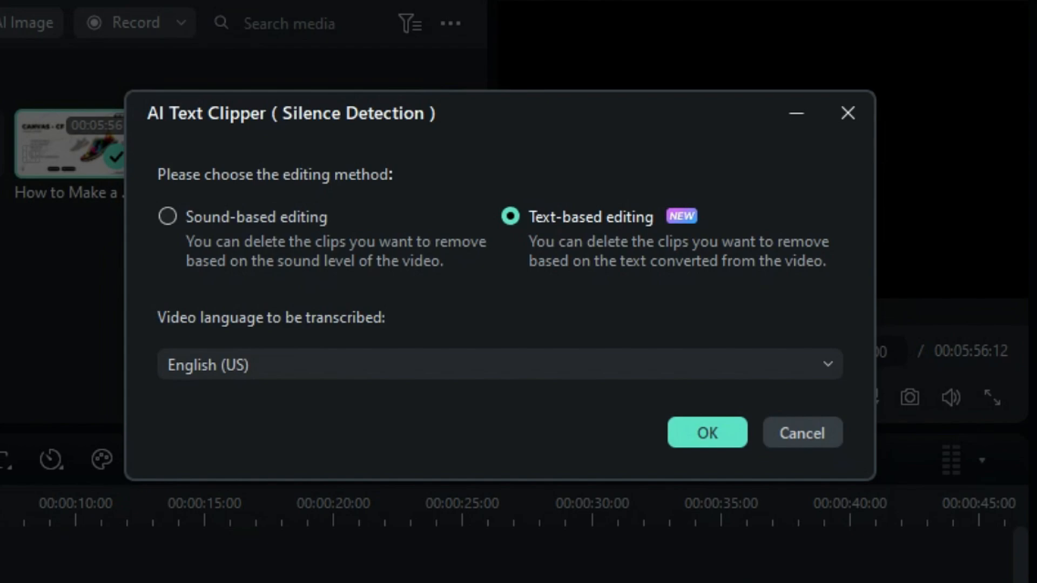
mouse_move(252, 227)
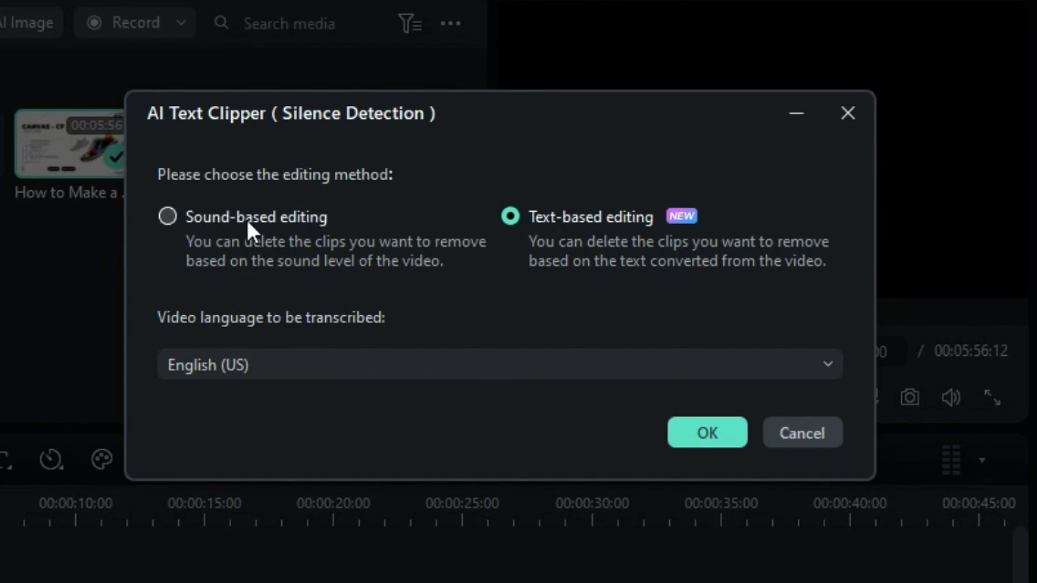
left_click(167, 216)
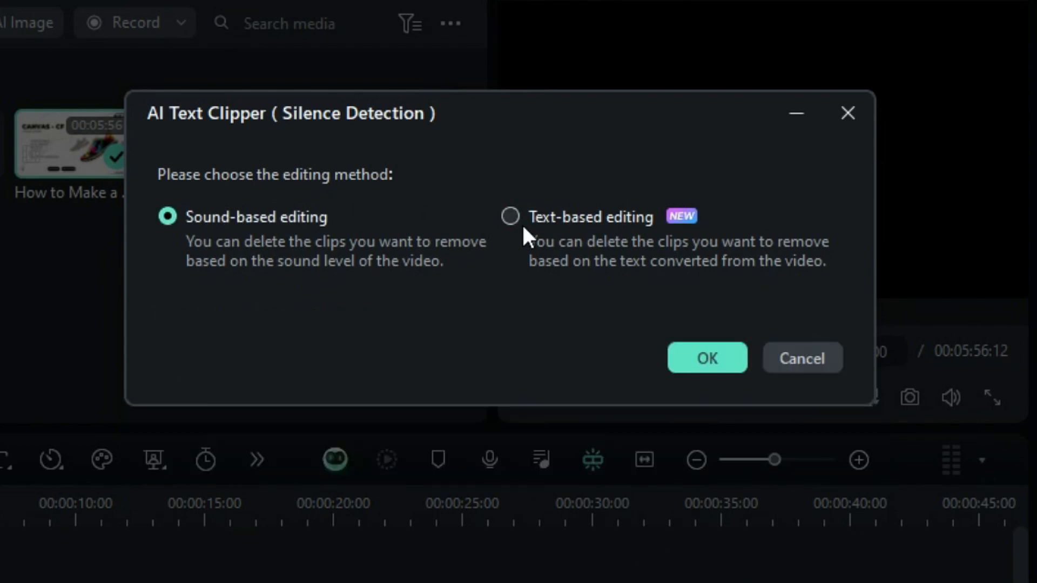
left_click(509, 216)
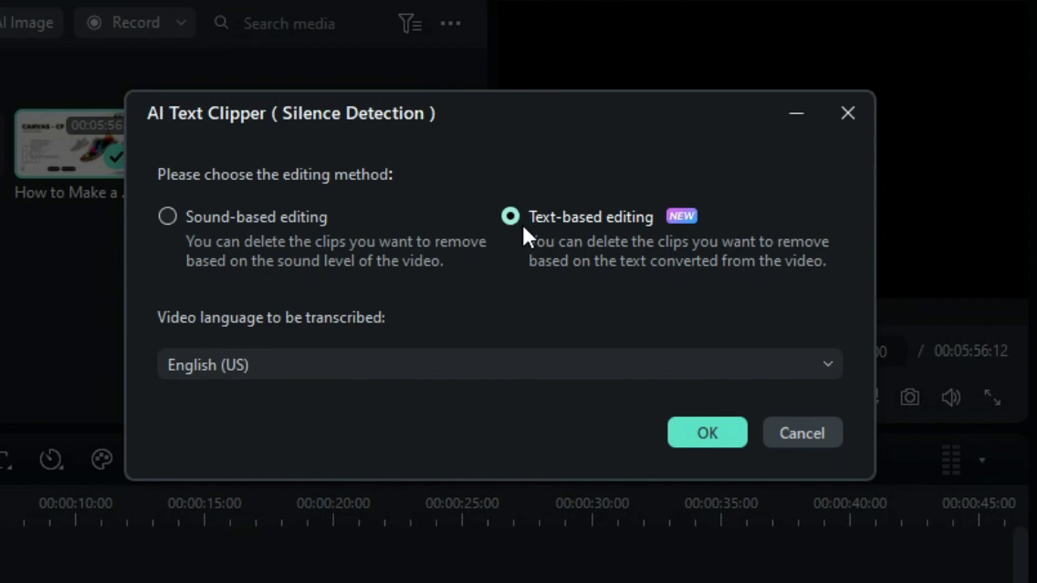
left_click(167, 216)
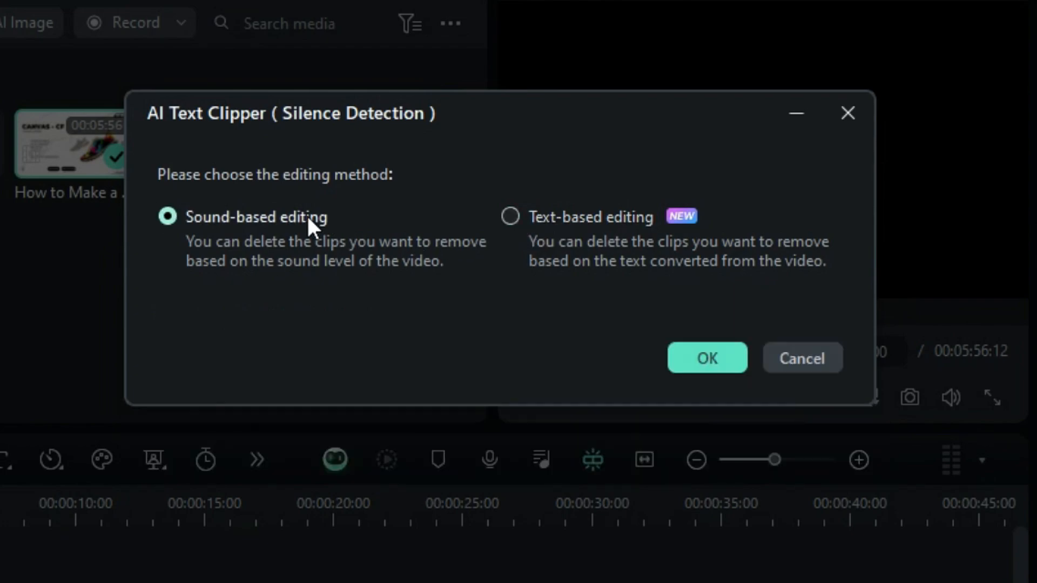
left_click(707, 357)
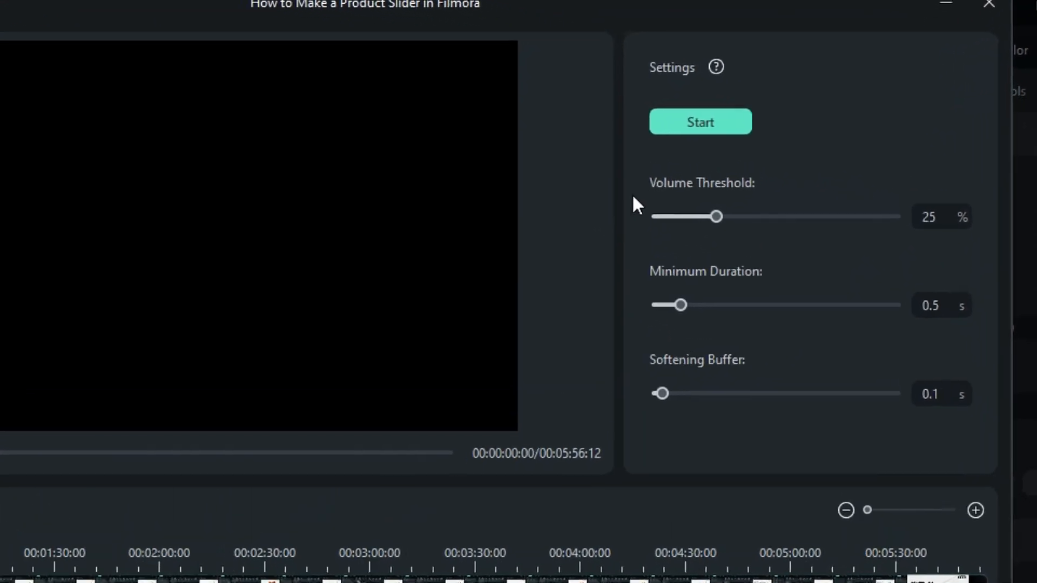
Run detection, set minimum duration 0.6 s and buffer 0.4 s, rerun, then apply cuts replacing the clip.
left_click(700, 122)
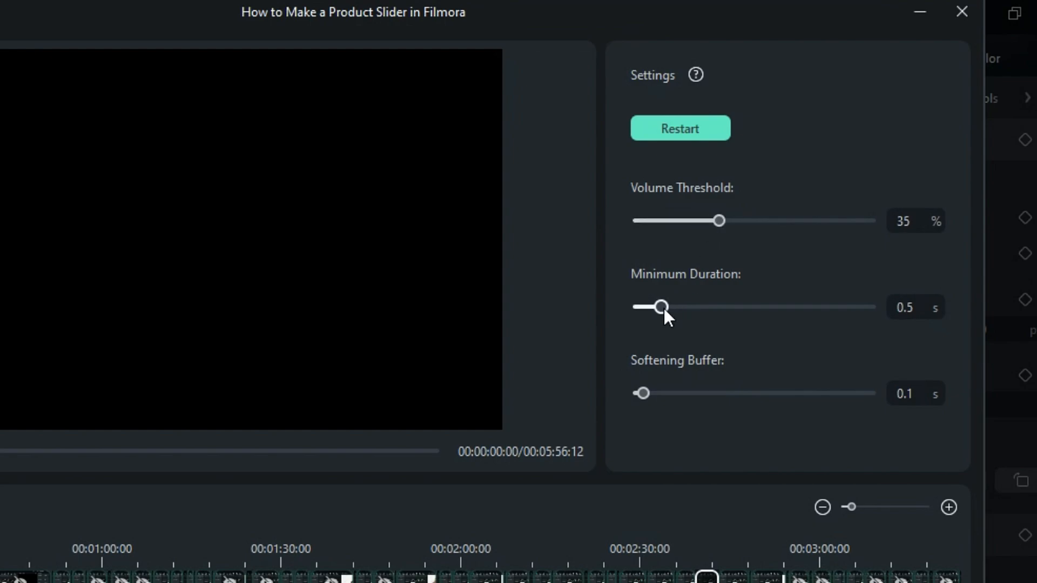
left_click_drag(642, 393, 651, 393)
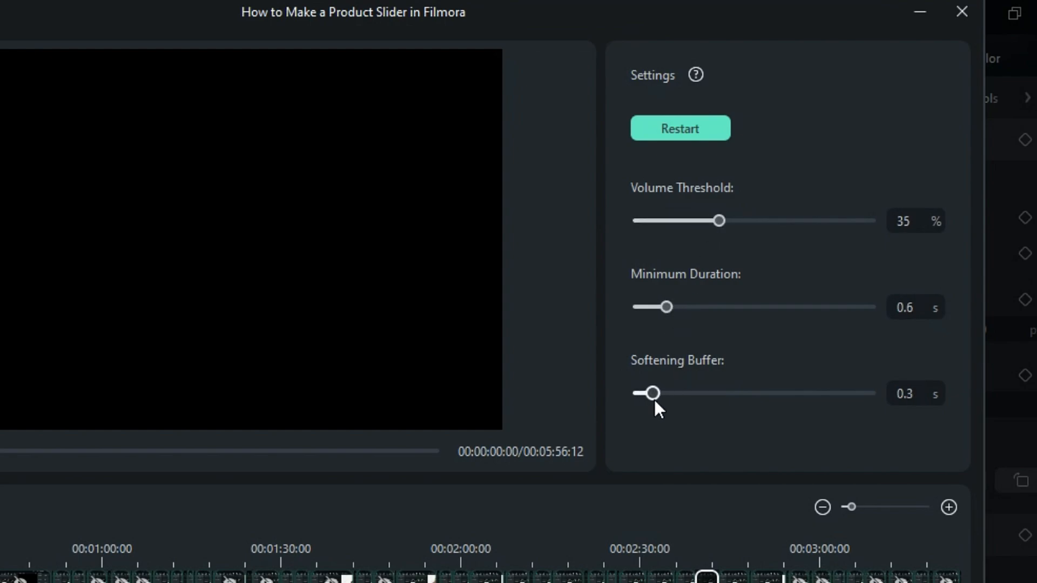
left_click_drag(647, 393, 654, 393)
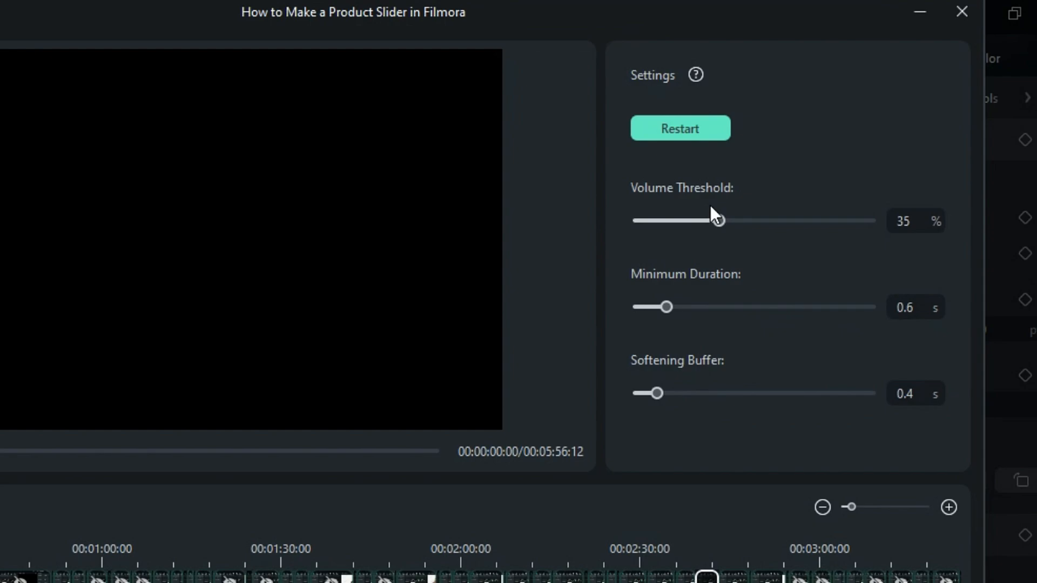
left_click(680, 128)
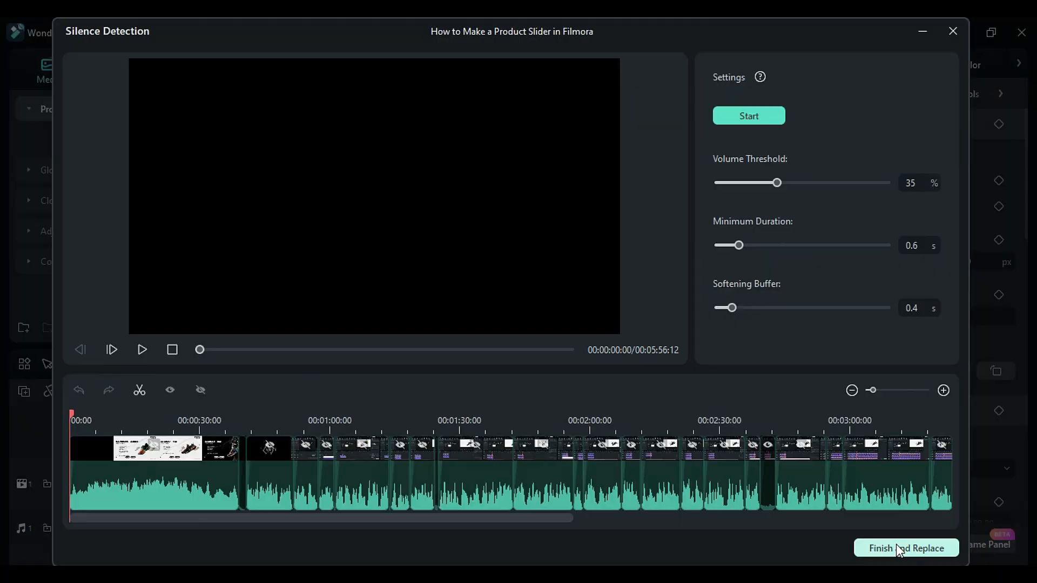
left_click(906, 548)
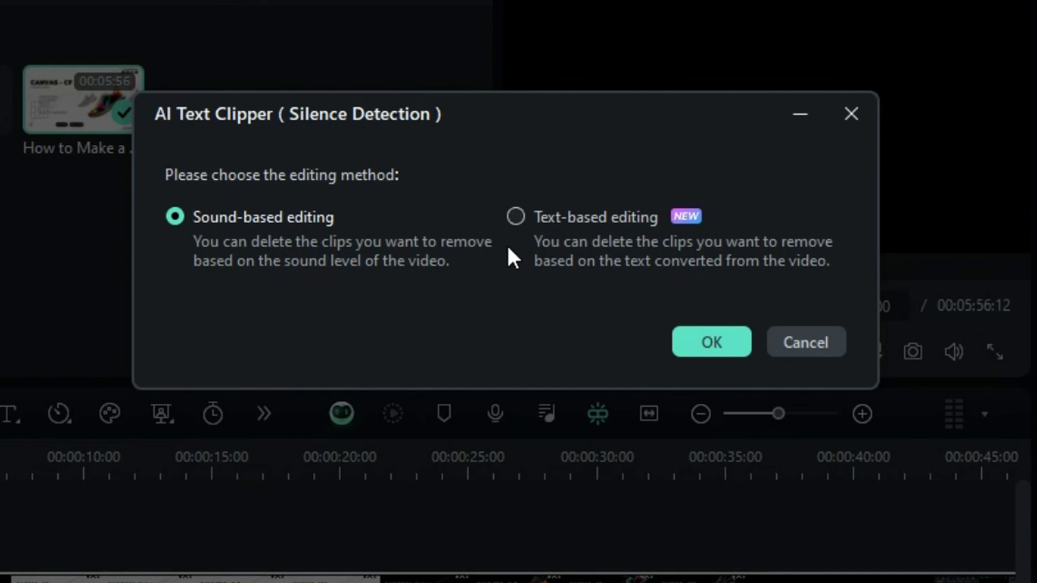
Choose Text-based editing in English (US) and start transcribing the clip's speech.
left_click(515, 217)
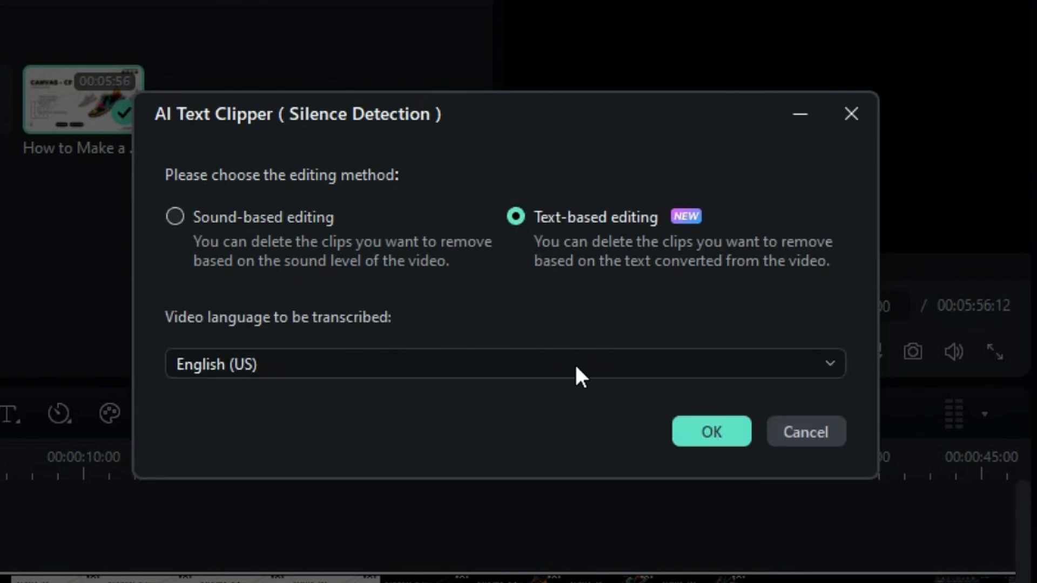
left_click(711, 431)
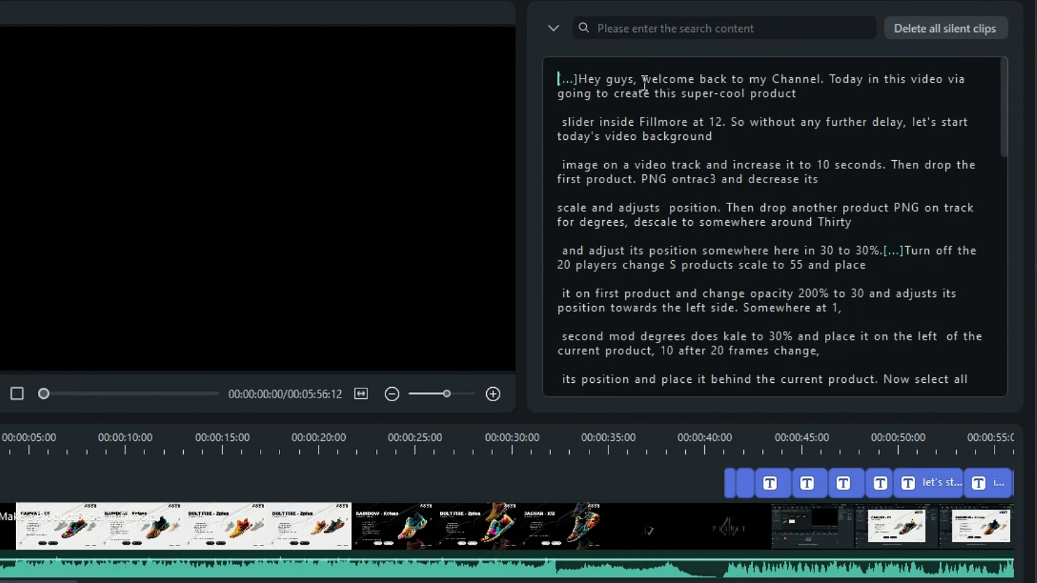
Search the transcript for 'Fil' and export the edited video with subtitles to the timeline.
left_click(731, 78)
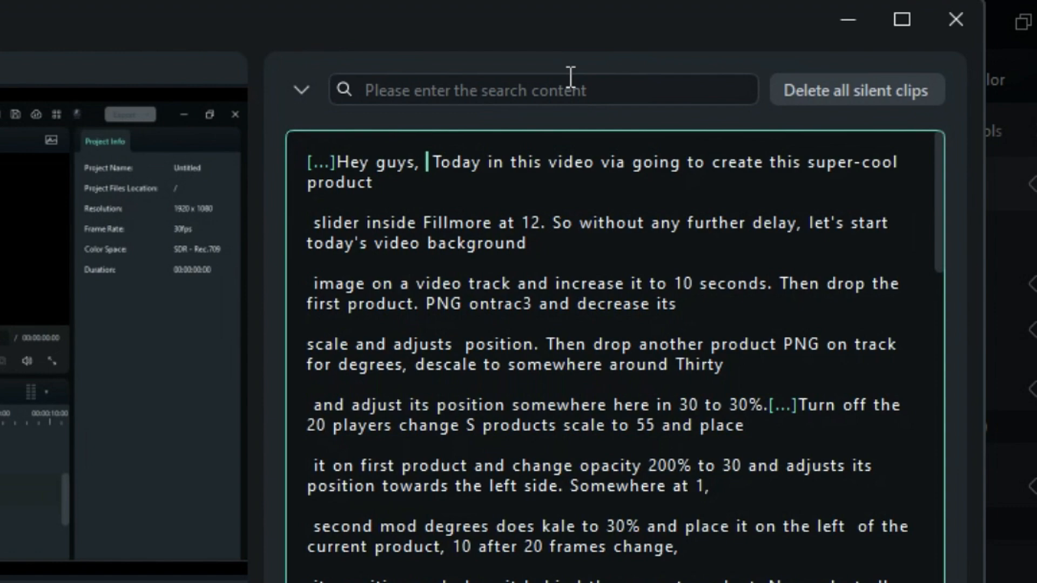
type("Fi")
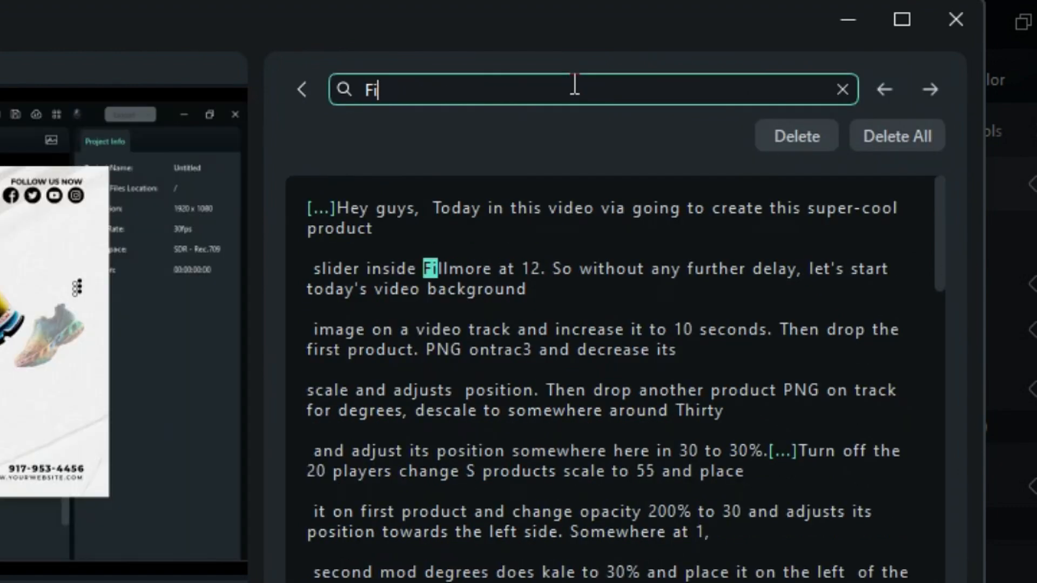
type("l")
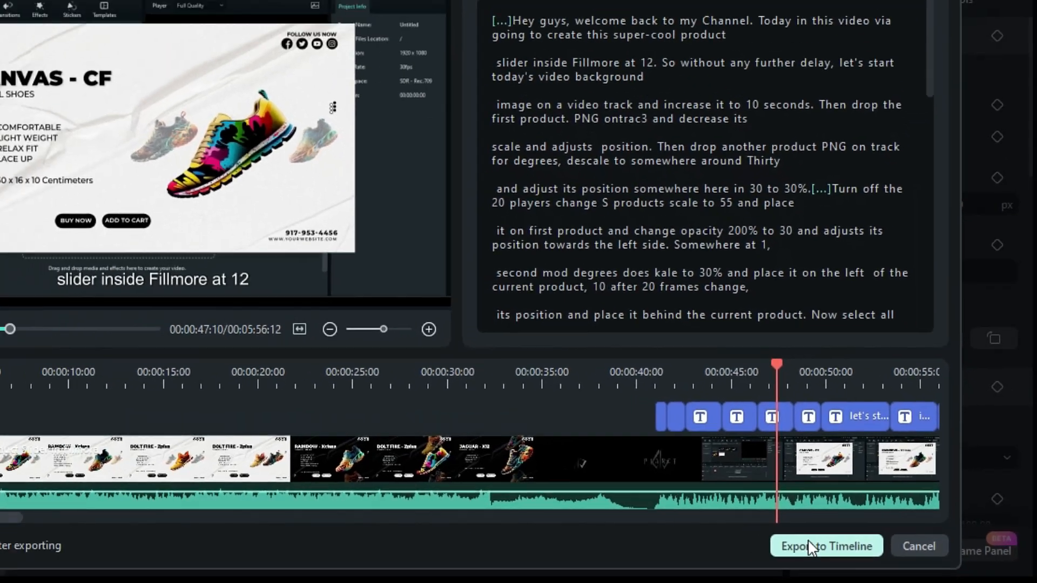
left_click(824, 546)
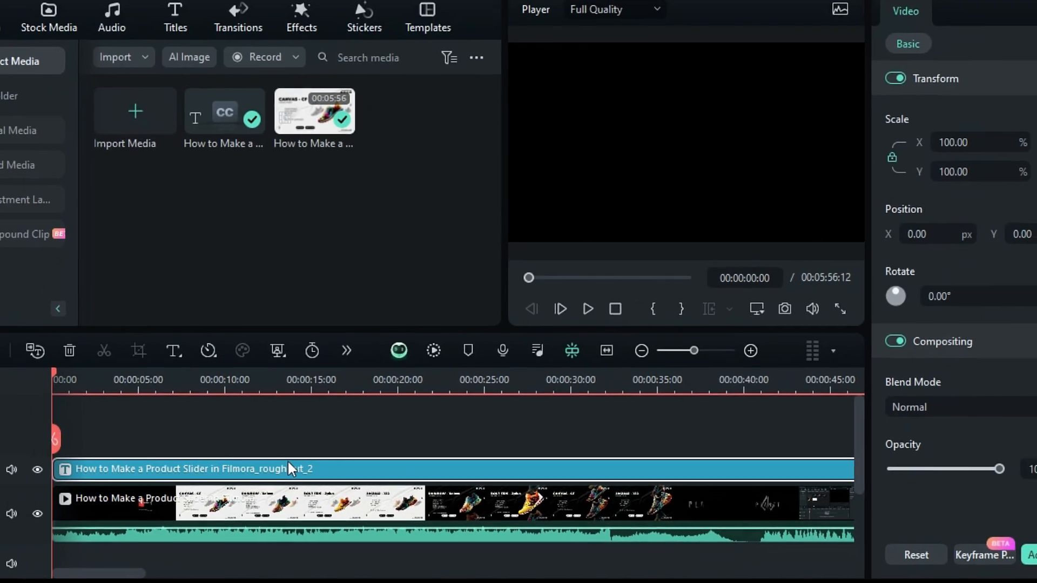
Apply the orange-yellow gradient preset to the subtitle track and enable a background behind the text.
double_click(198, 469)
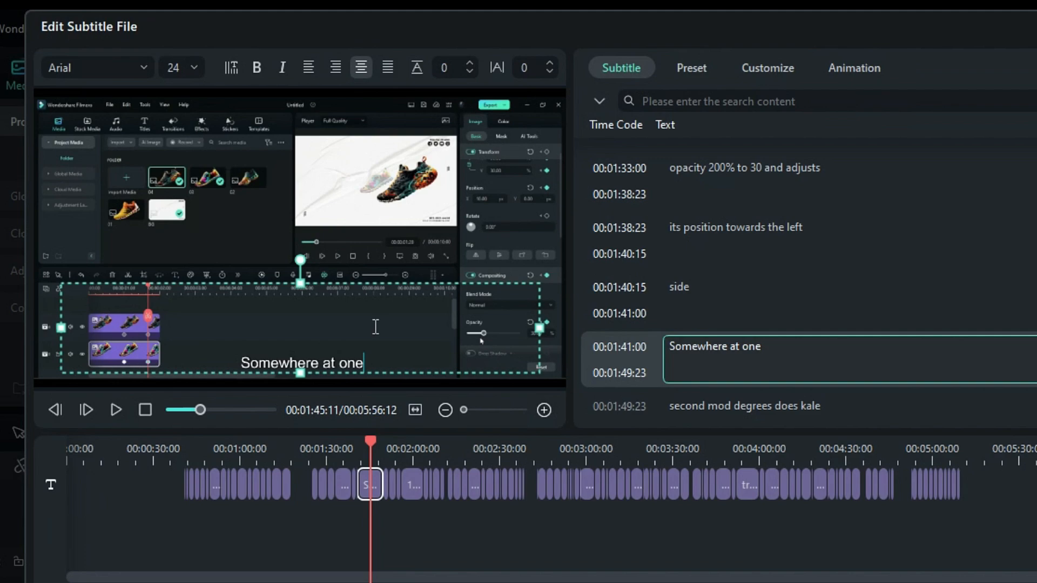
left_click(192, 67)
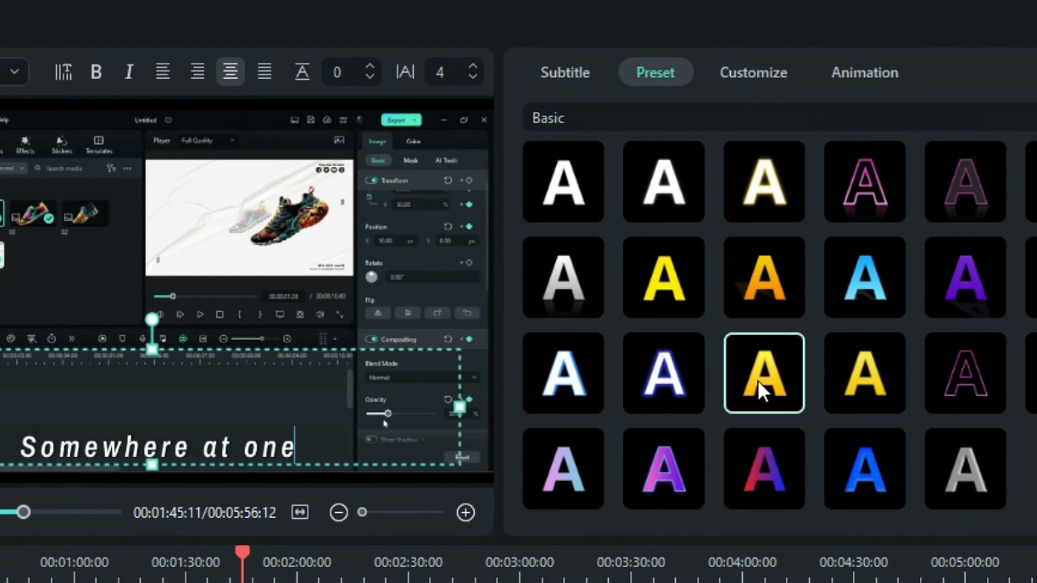
left_click(753, 72)
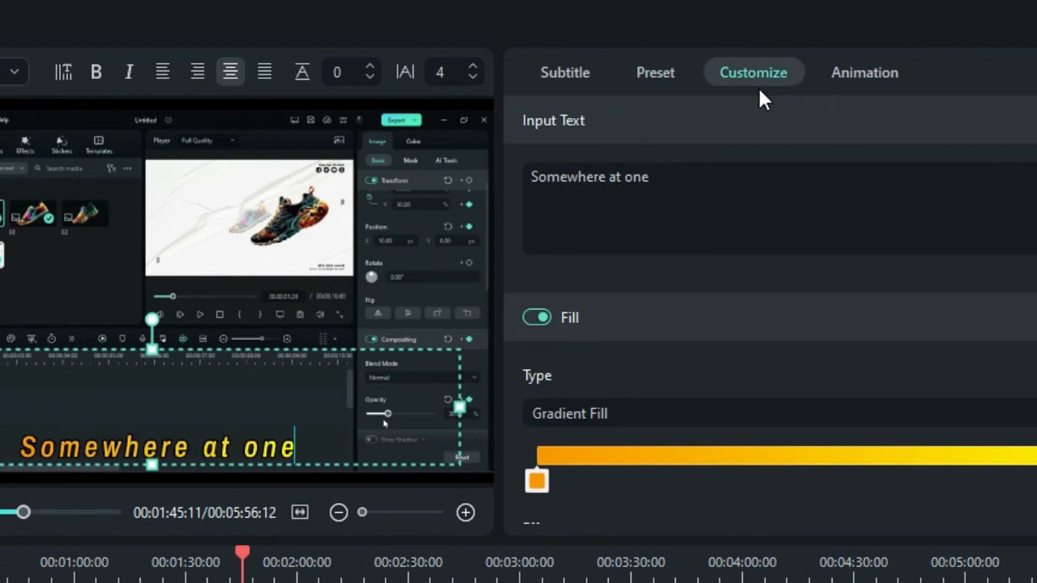
scroll("down", 3)
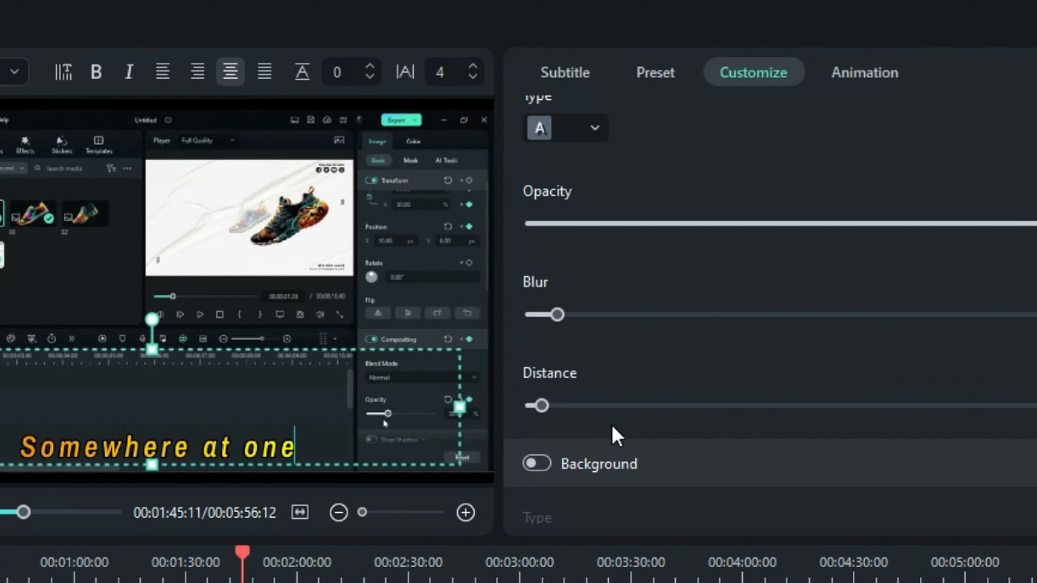
left_click(864, 73)
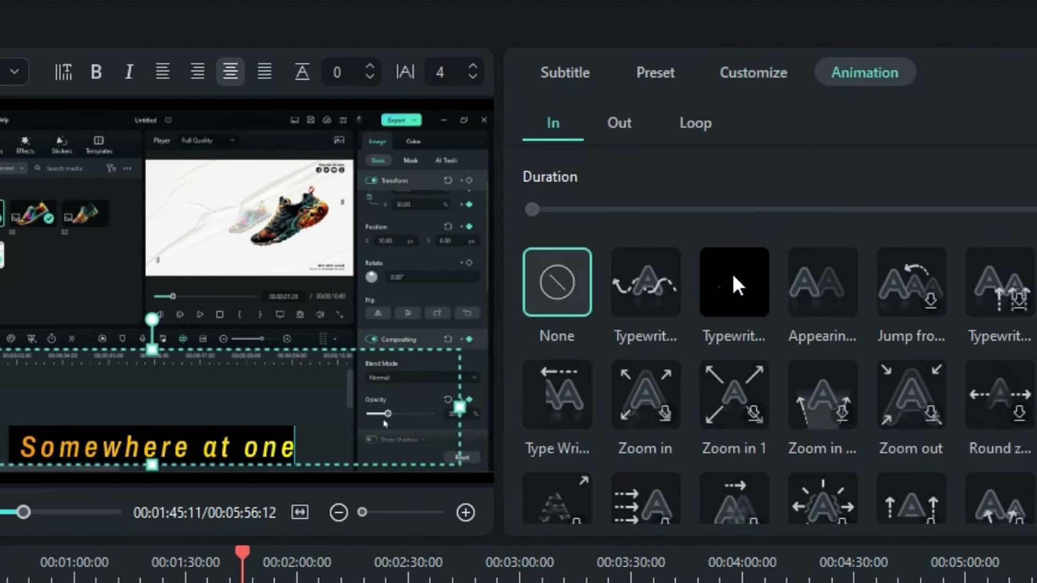
Browse the Out and then Loop animation sets for the subtitle without applying one.
left_click(617, 123)
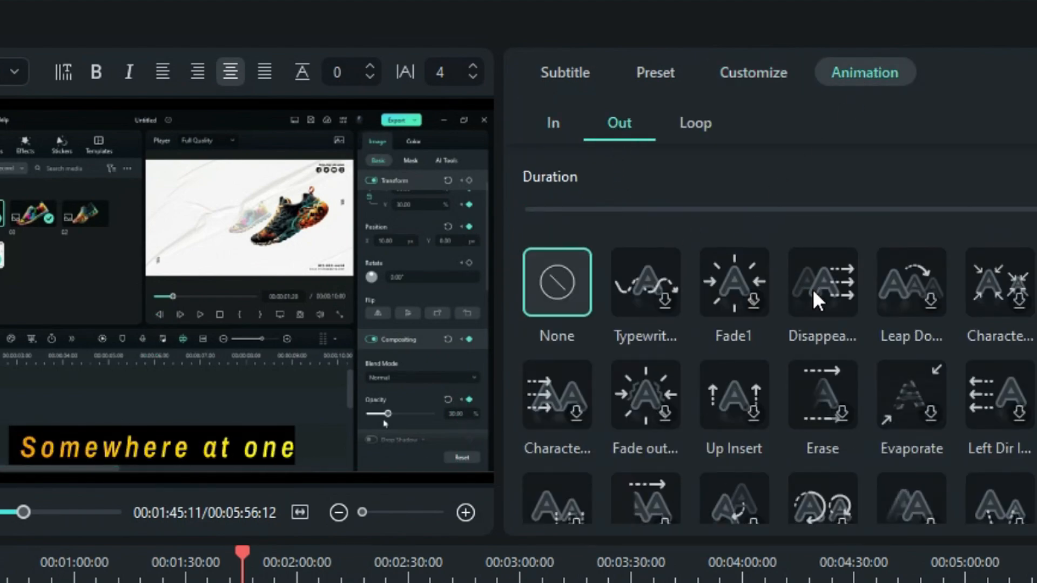
left_click(694, 123)
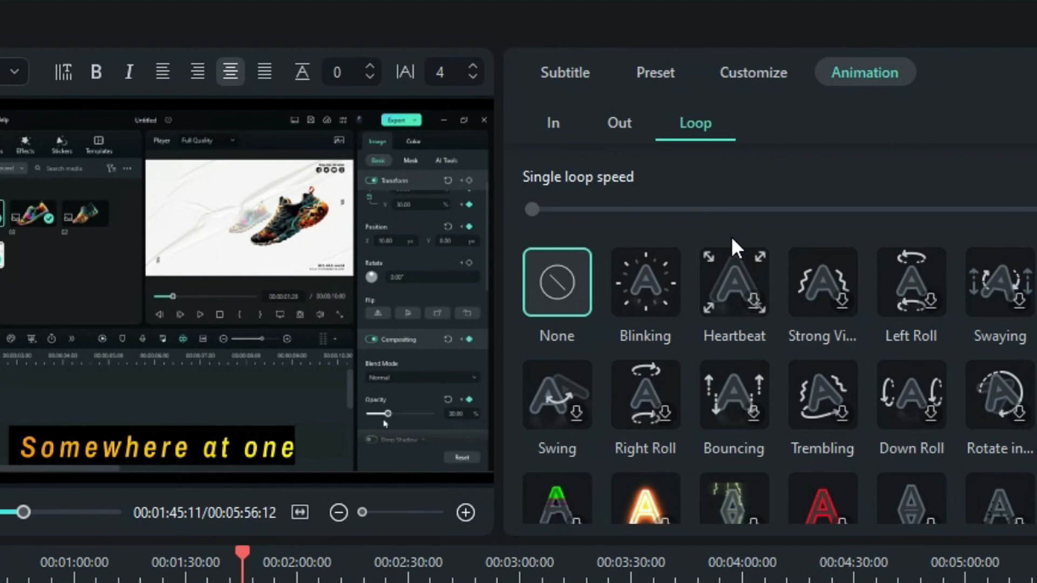
mouse_move(645, 281)
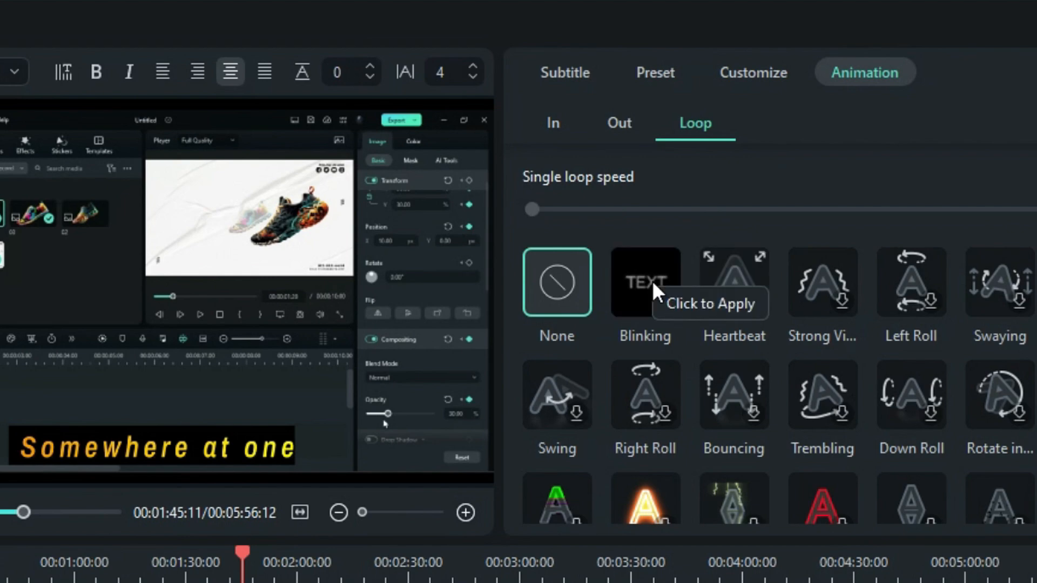